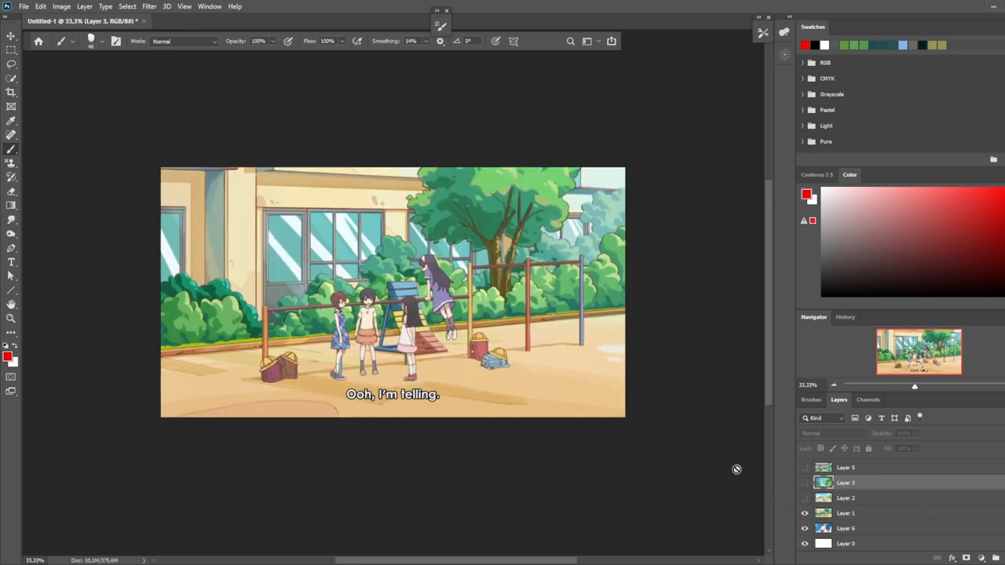
mouse_move(725, 464)
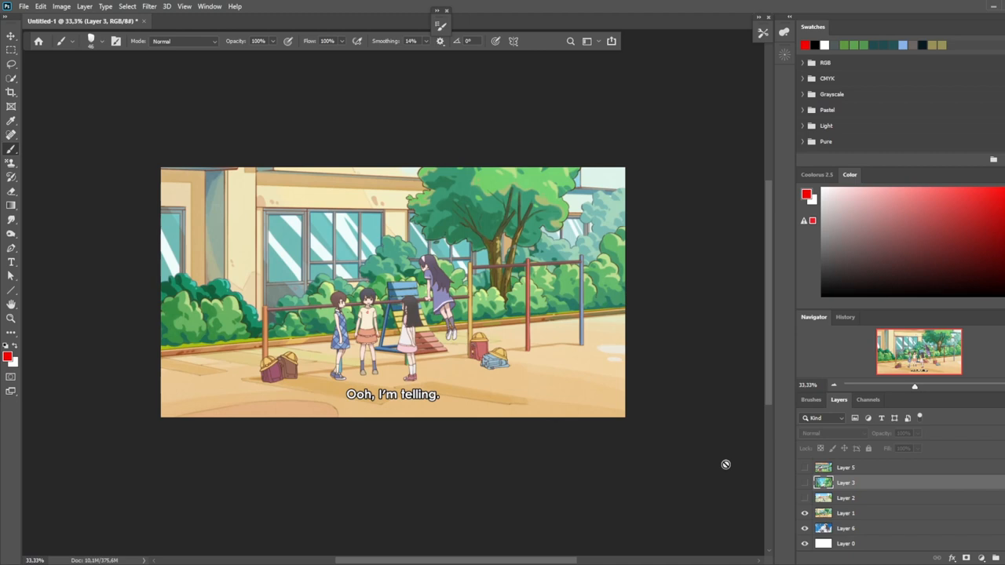
mouse_move(443, 214)
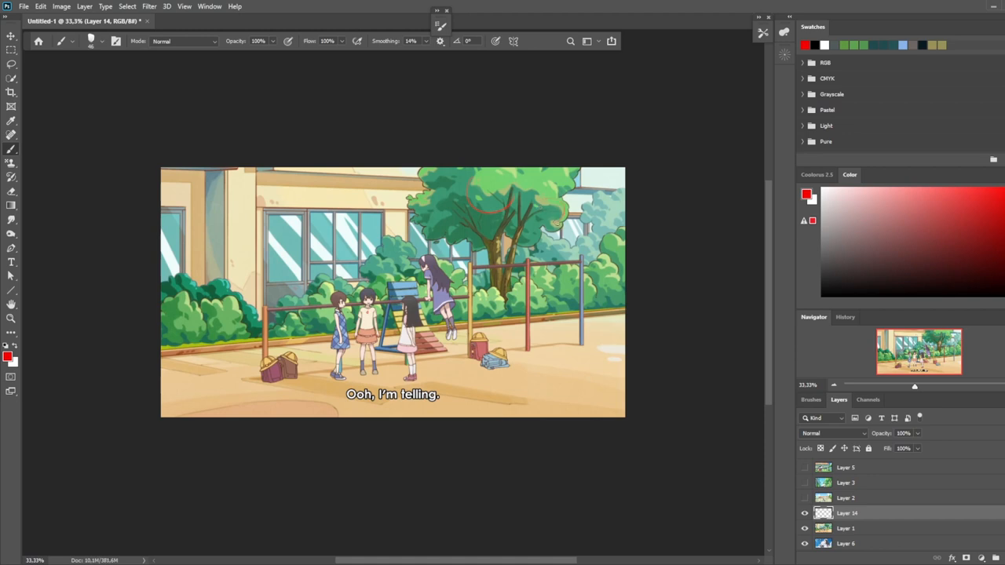
mouse_move(624, 237)
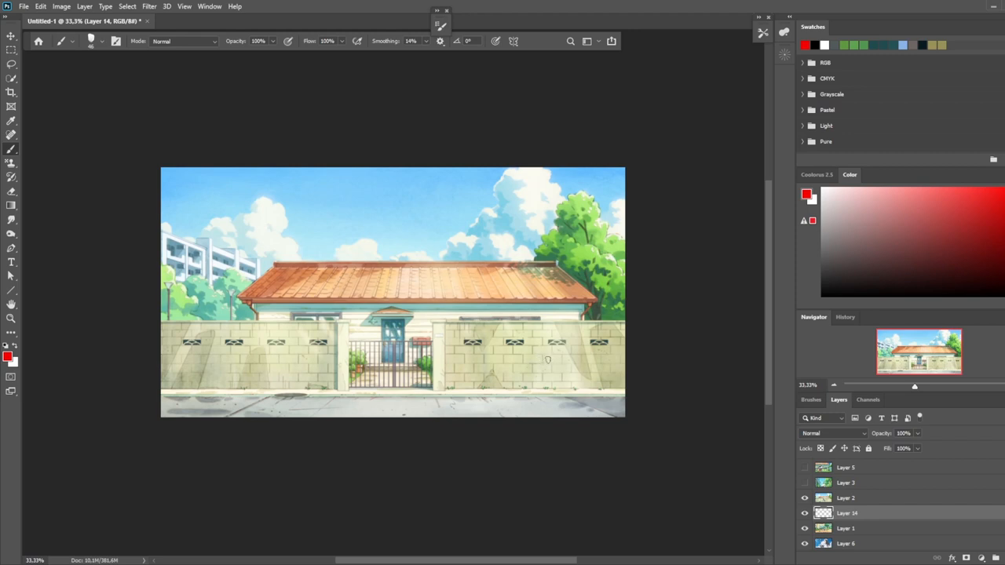
mouse_move(545, 358)
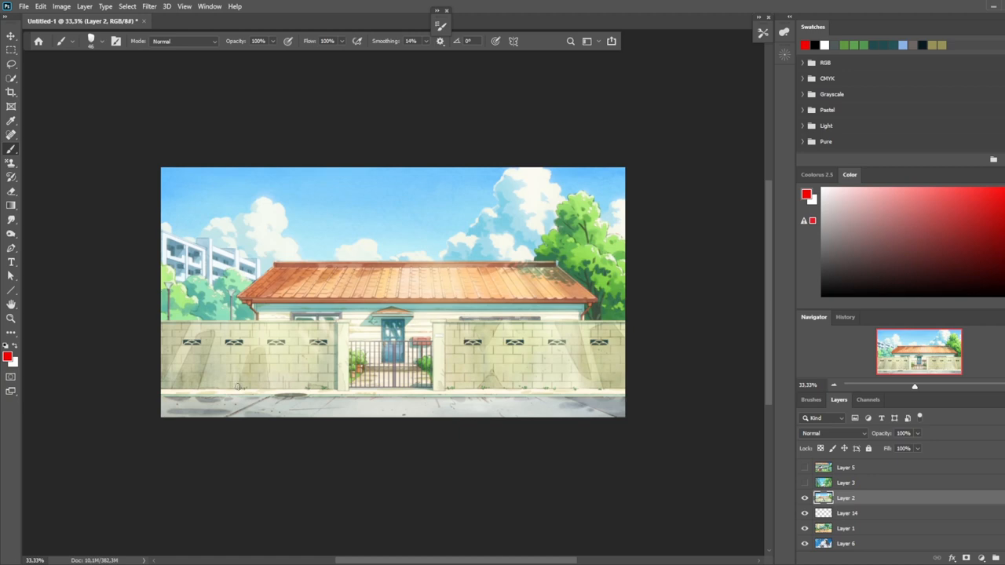
Drag across the canvas showing Layer 2's house and long block wall
drag(209, 330, 173, 381)
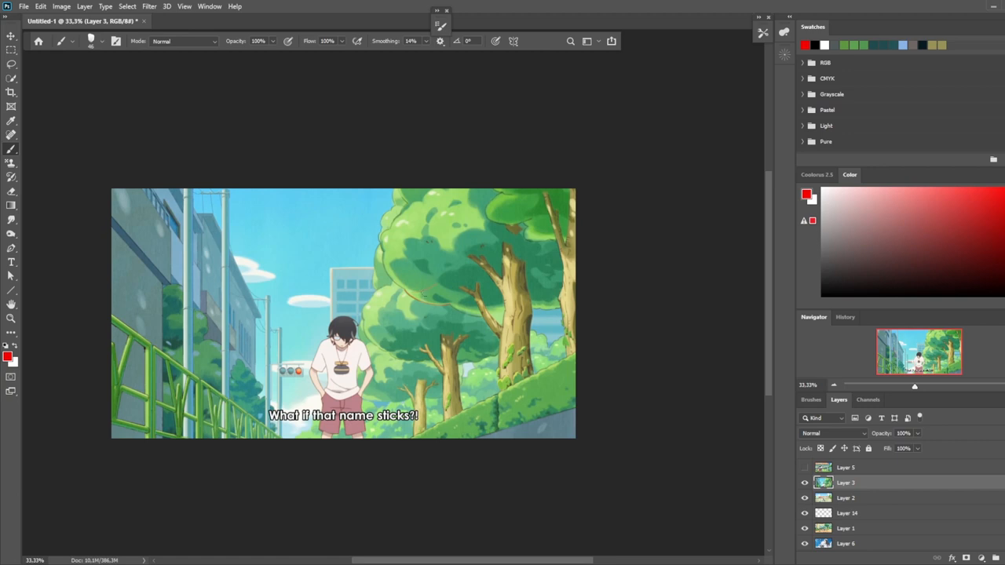
mouse_move(651, 234)
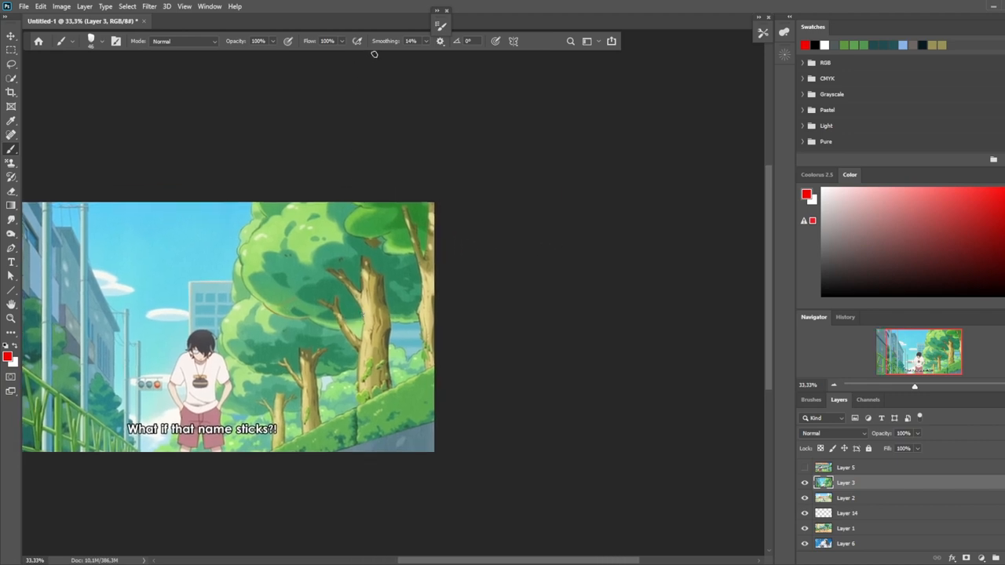
mouse_move(271, 312)
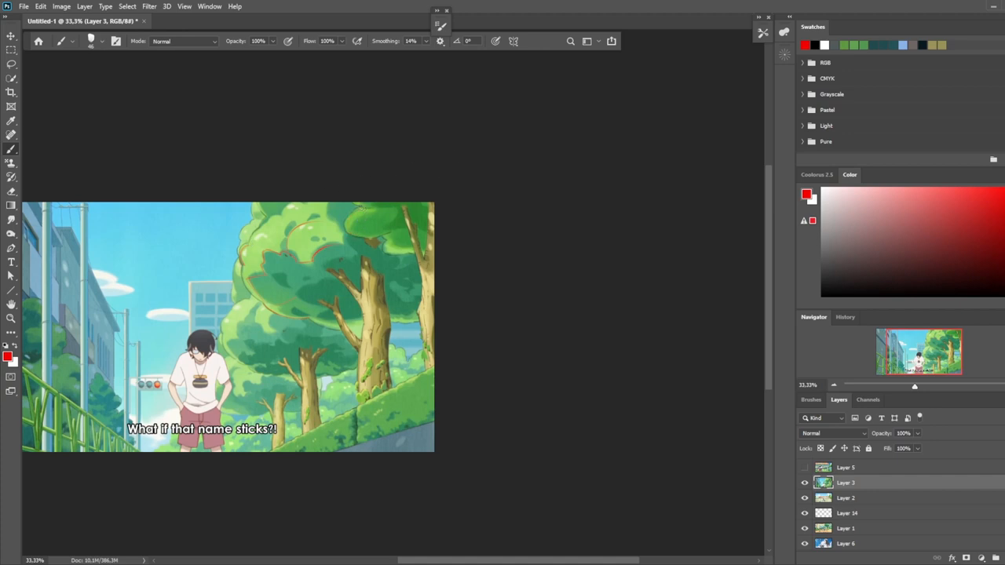
mouse_move(506, 201)
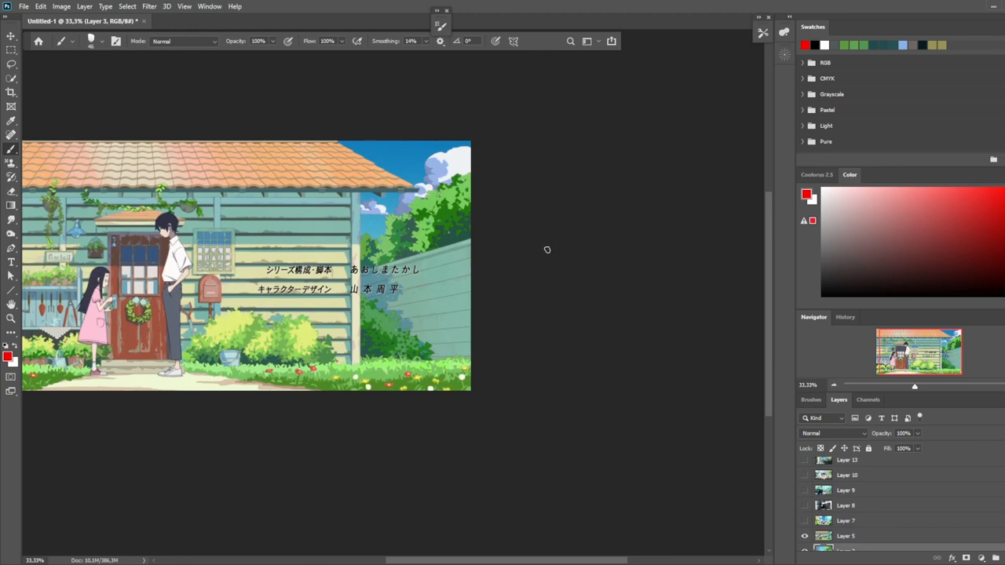
mouse_move(495, 237)
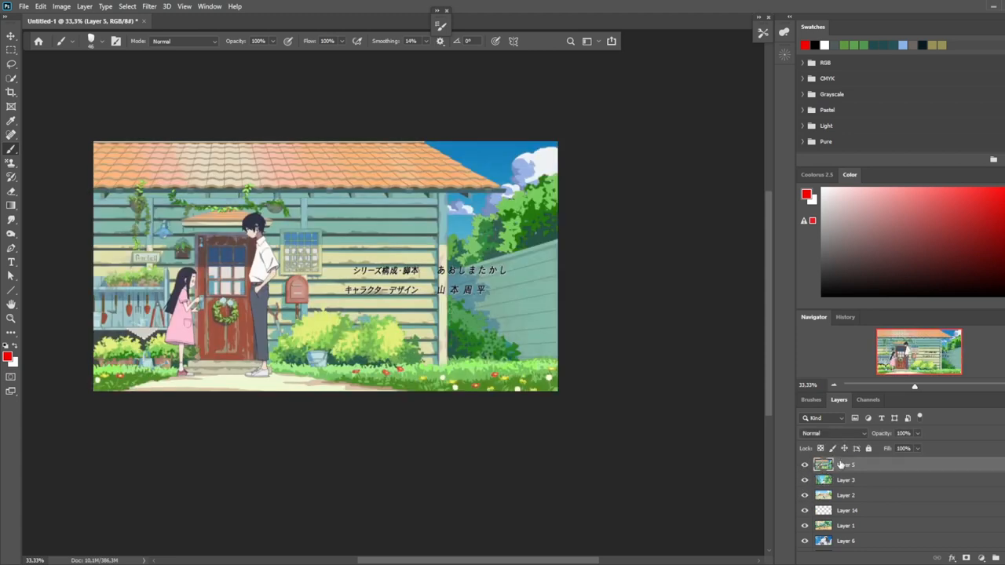
mouse_move(842, 465)
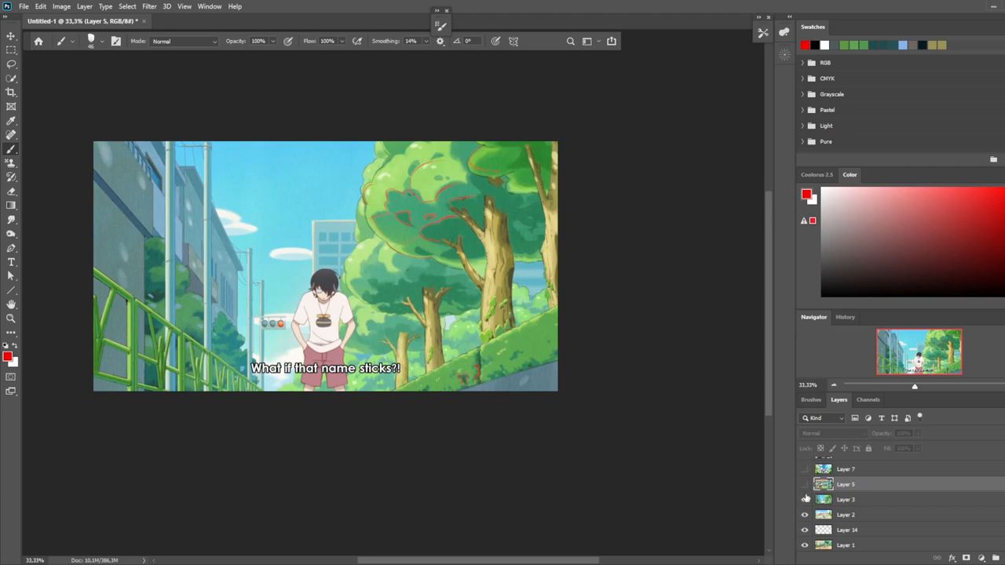
Hide Layer 3 to reveal the house scene beneath it
click(803, 499)
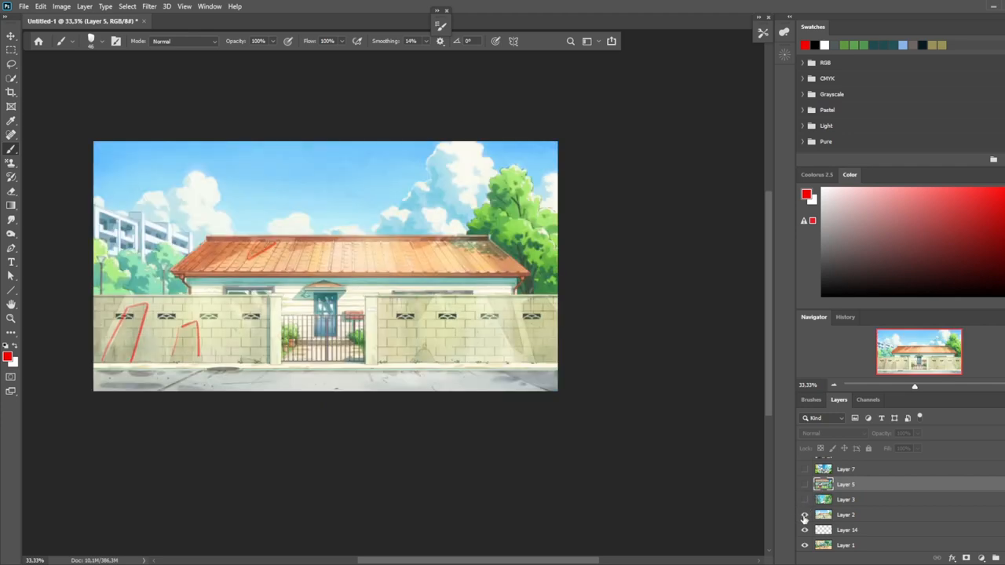
click(804, 514)
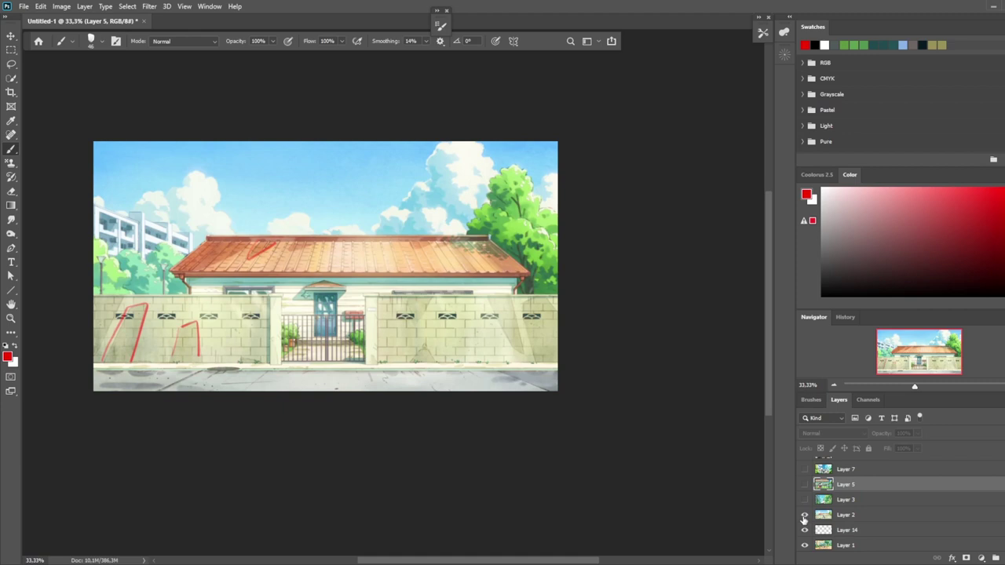
click(803, 516)
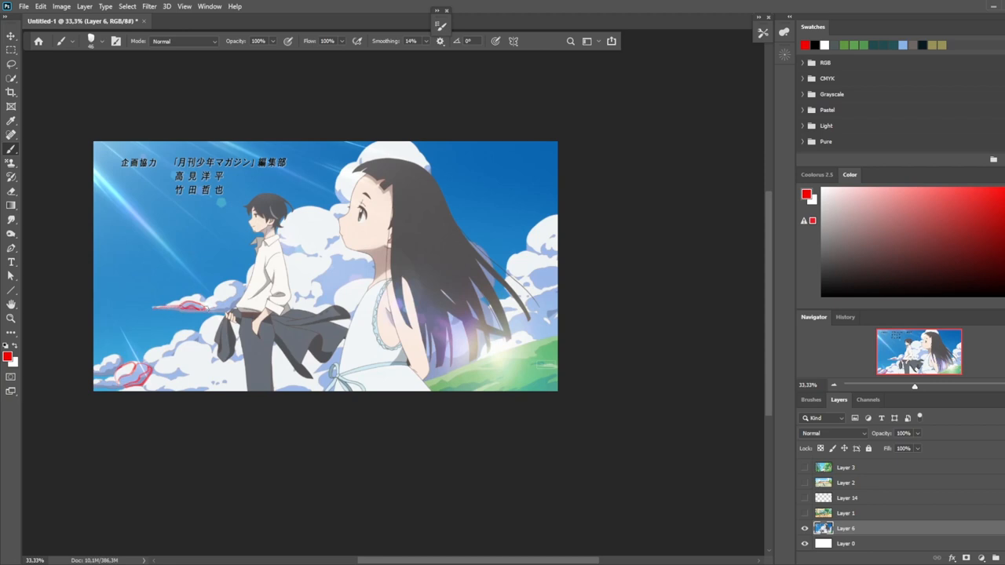
Show Layer 2's house scene again, make Layer 2 active, and drag on the canvas
click(804, 483)
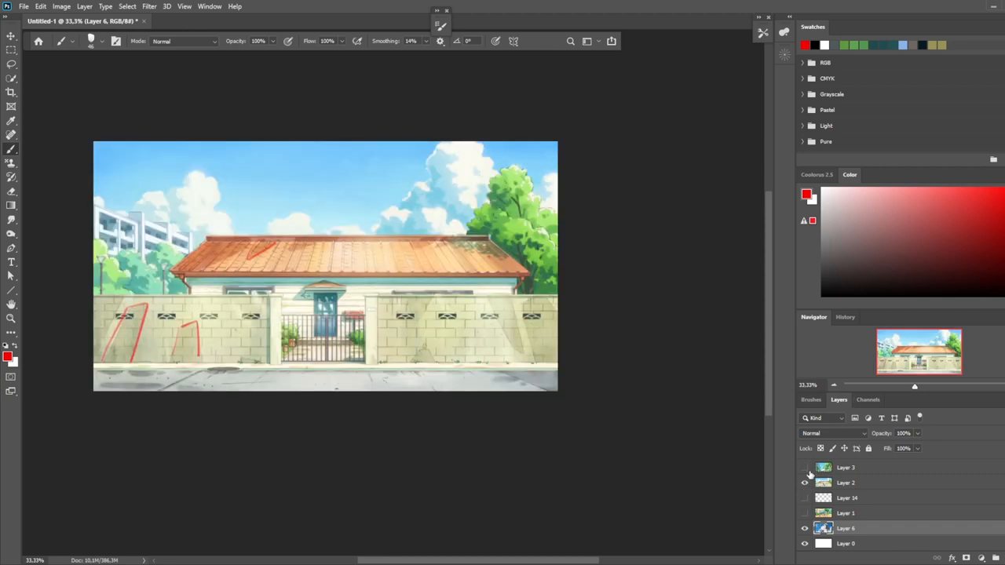
mouse_move(807, 472)
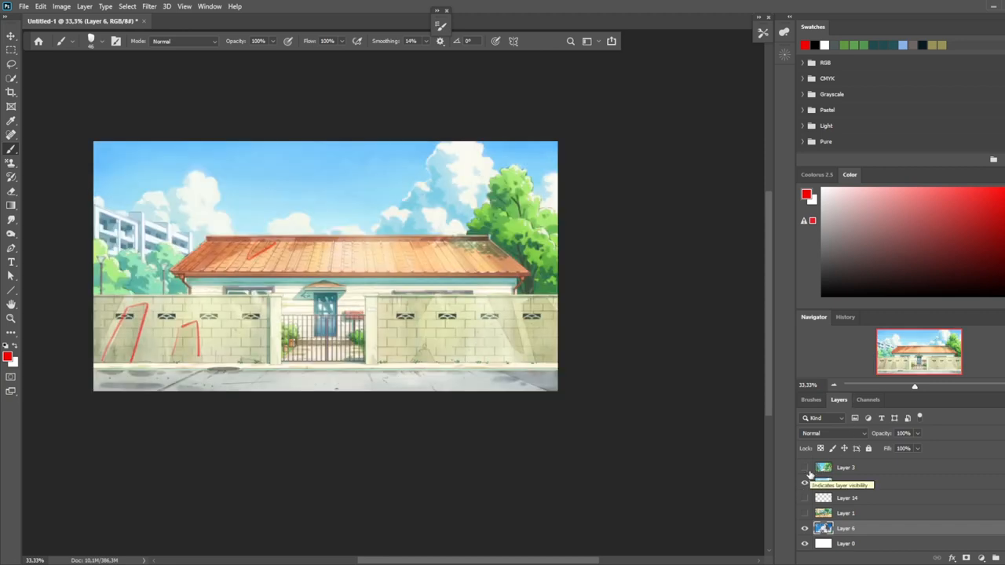
click(803, 469)
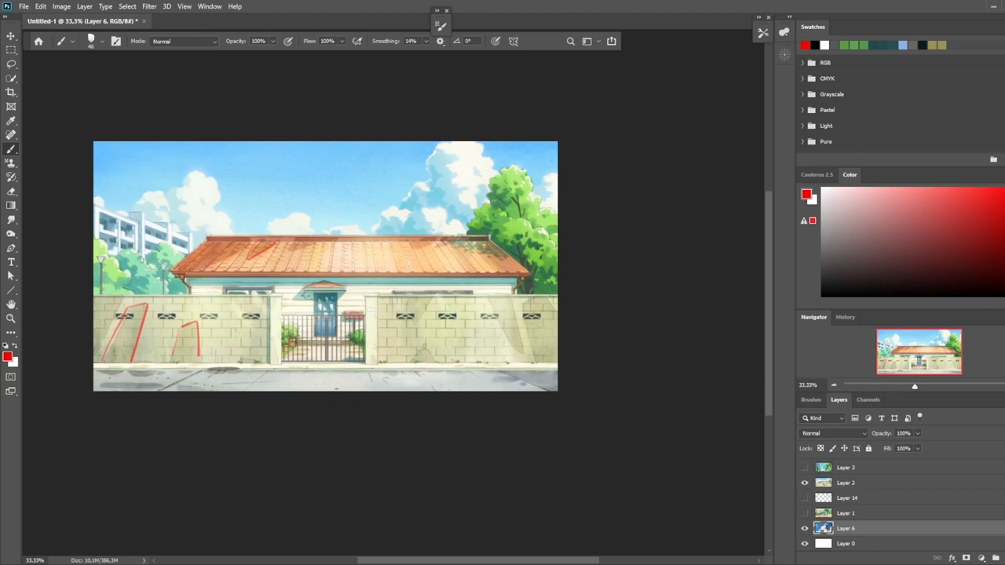
mouse_move(190, 193)
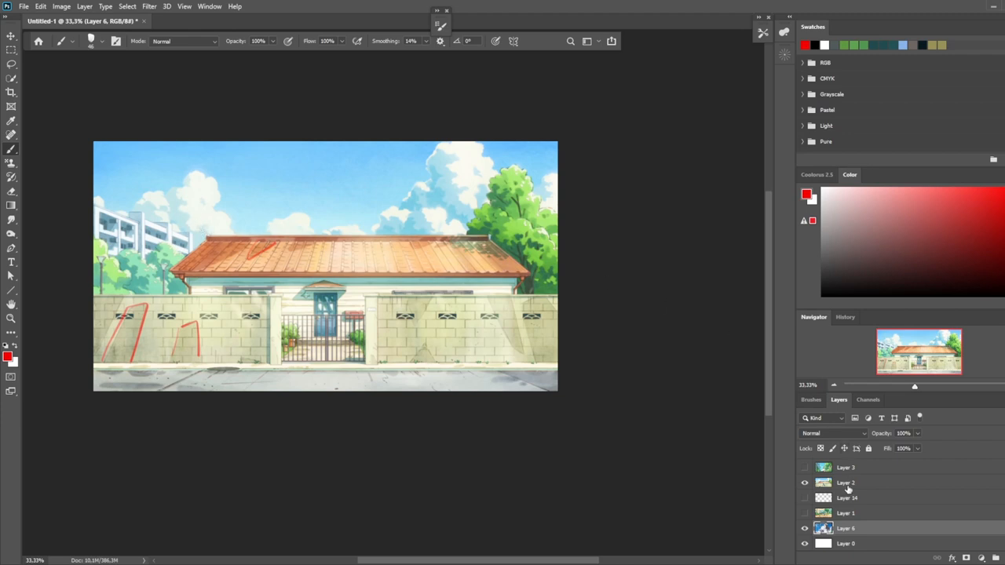
click(858, 482)
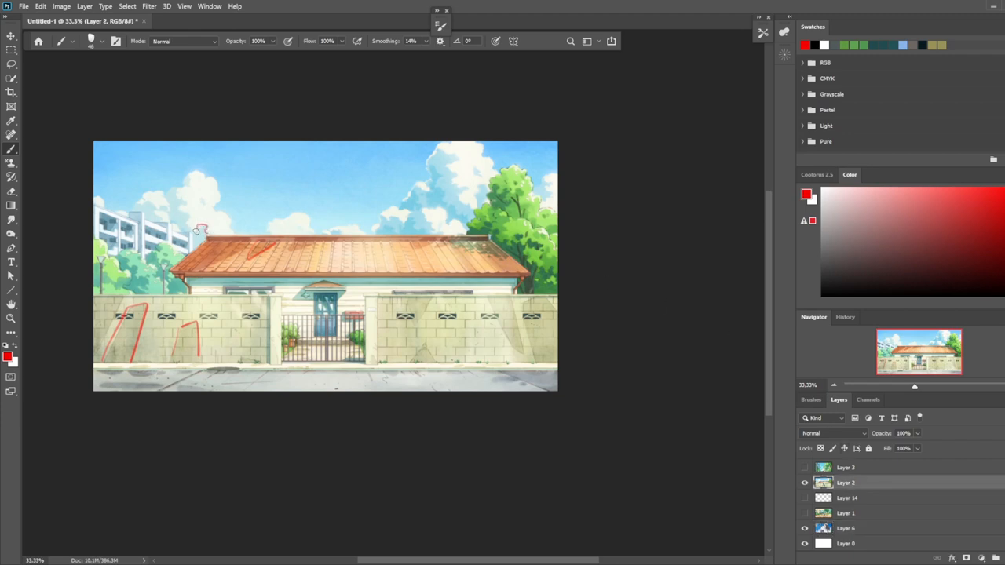
drag(201, 227, 173, 189)
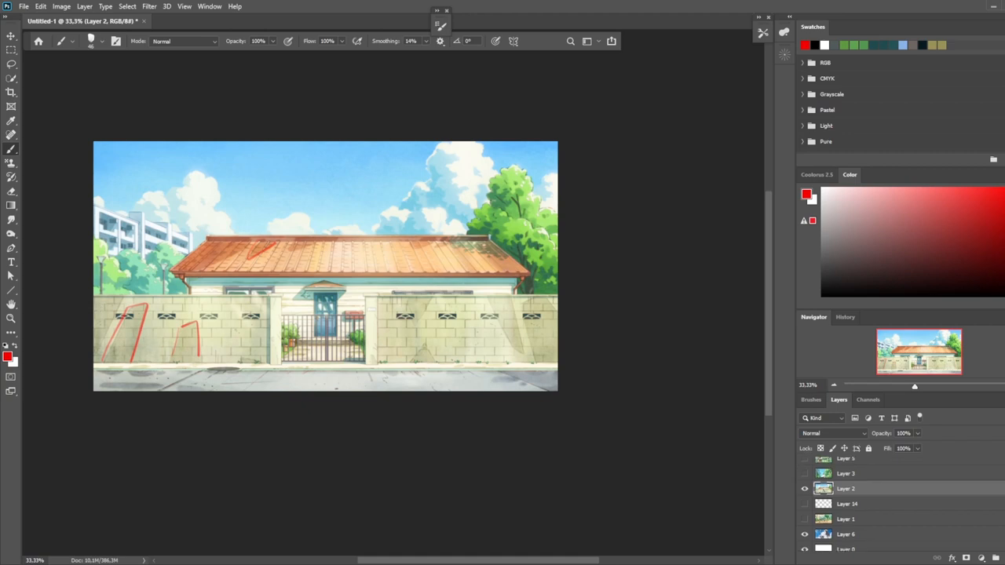
Scroll the Layers list and turn on Layer 7's two-students frame
scroll(down, 3)
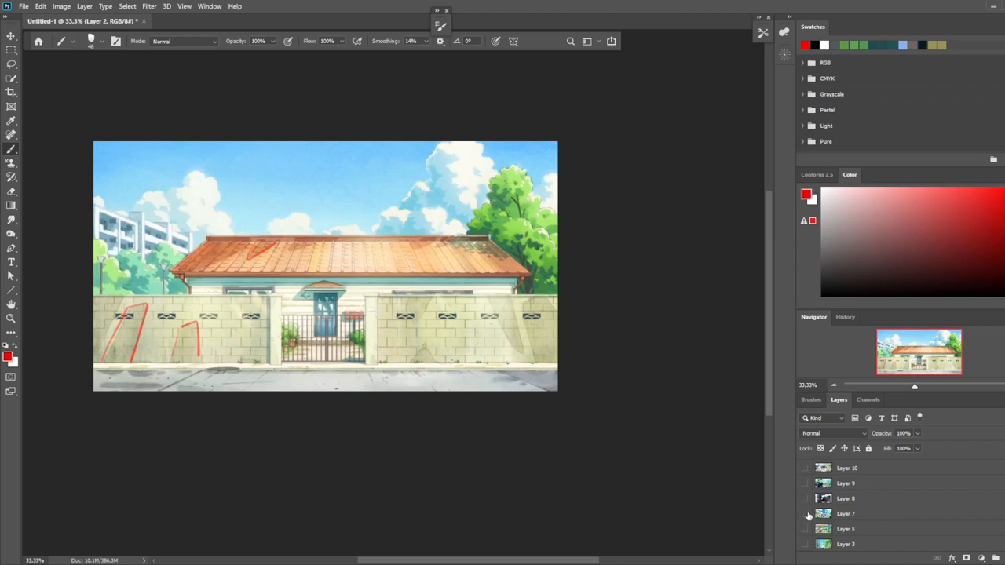
click(805, 514)
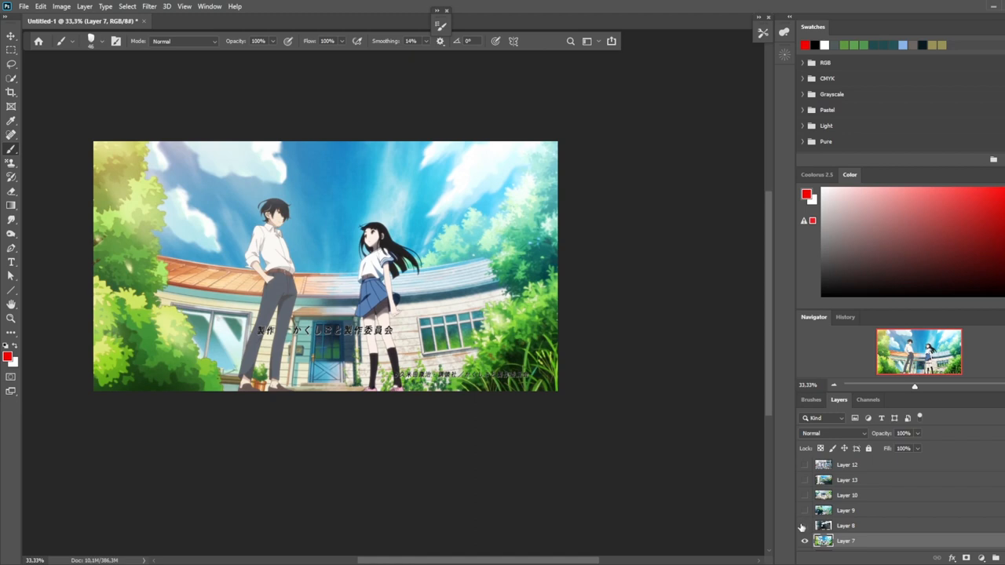
Turn on Layer 8's station stairway frame and Layer 10
click(804, 526)
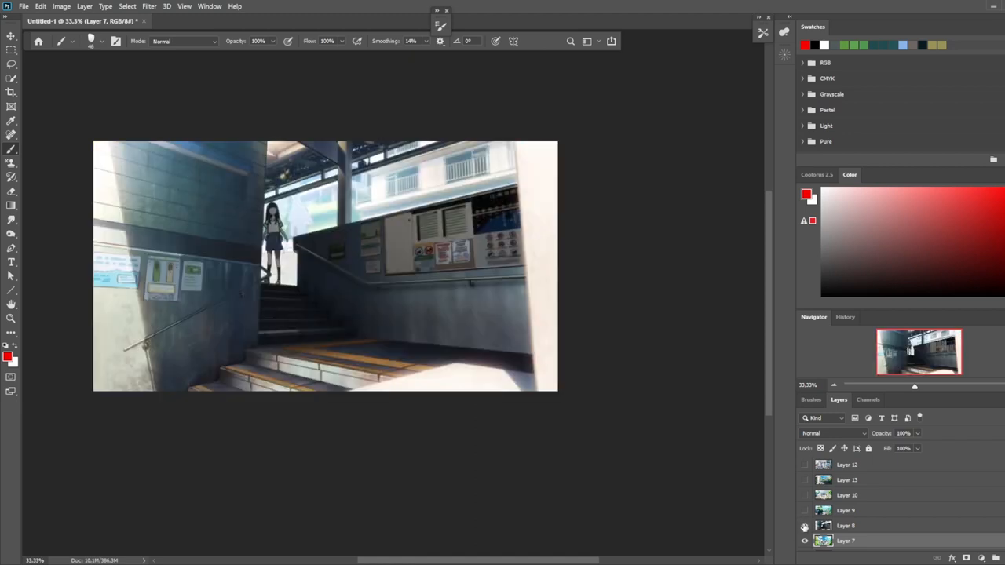
mouse_move(803, 511)
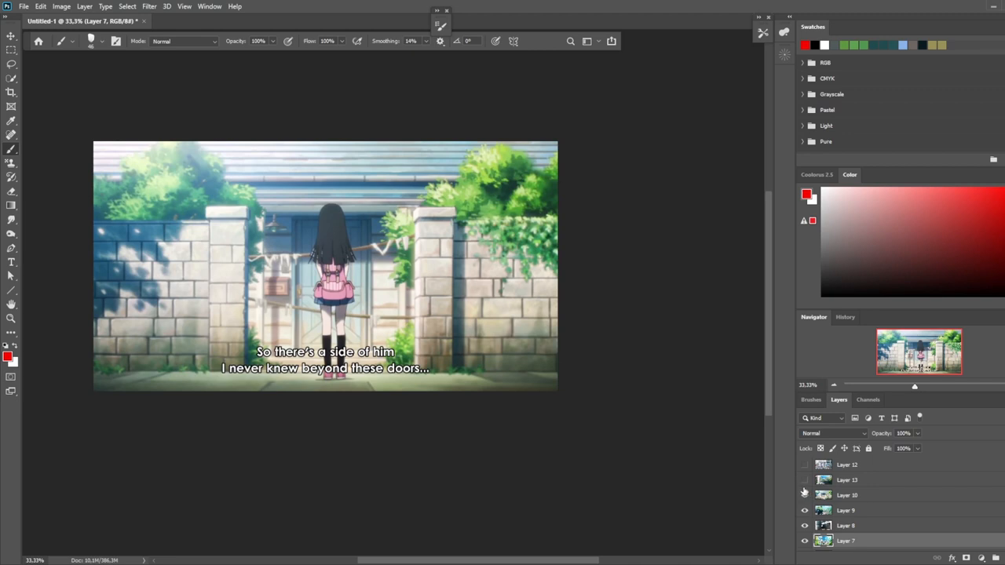
click(803, 480)
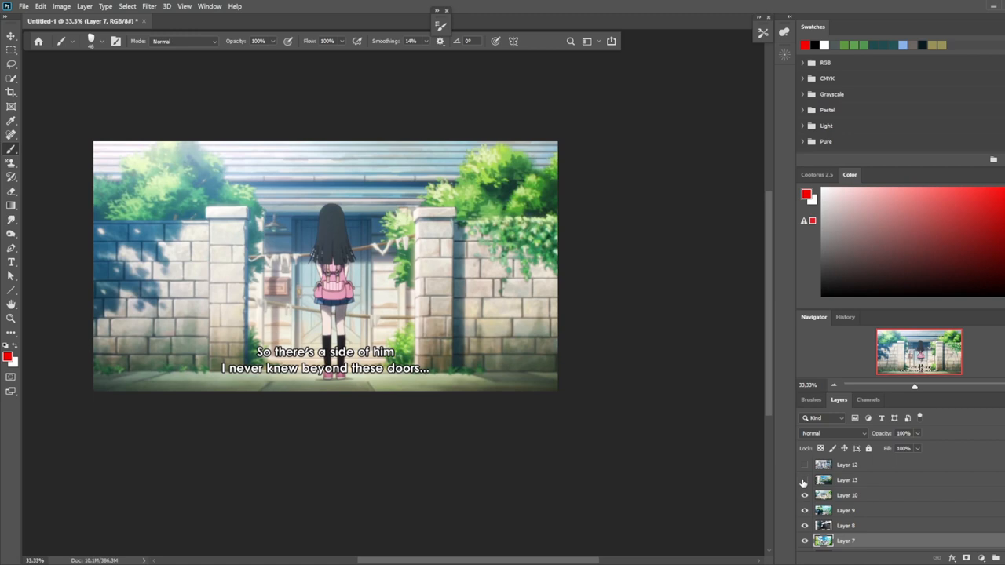
Toggle Layer 13's seaside stairway frame on and off, then show Layer 7 again
click(804, 465)
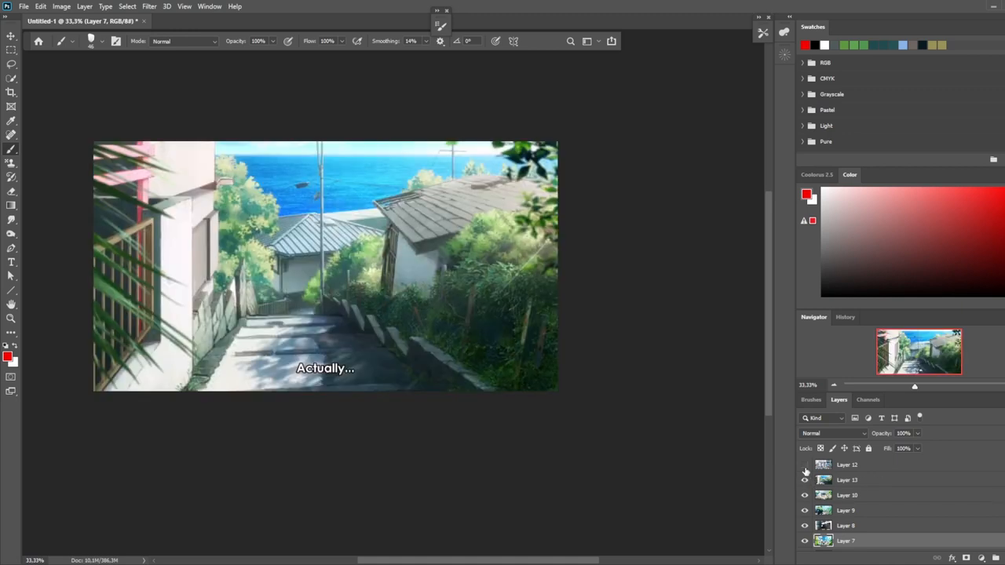
mouse_move(805, 471)
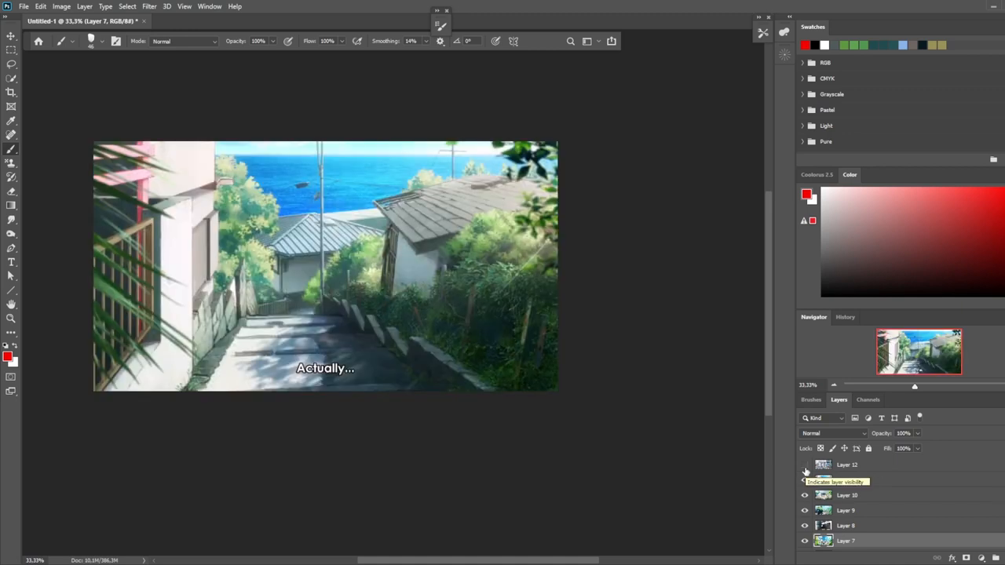
click(805, 465)
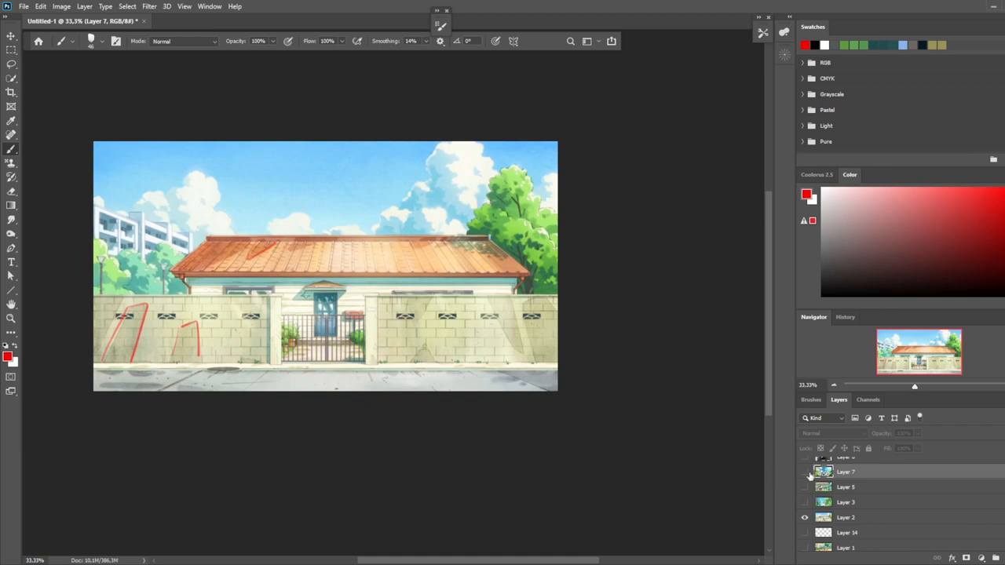
click(804, 472)
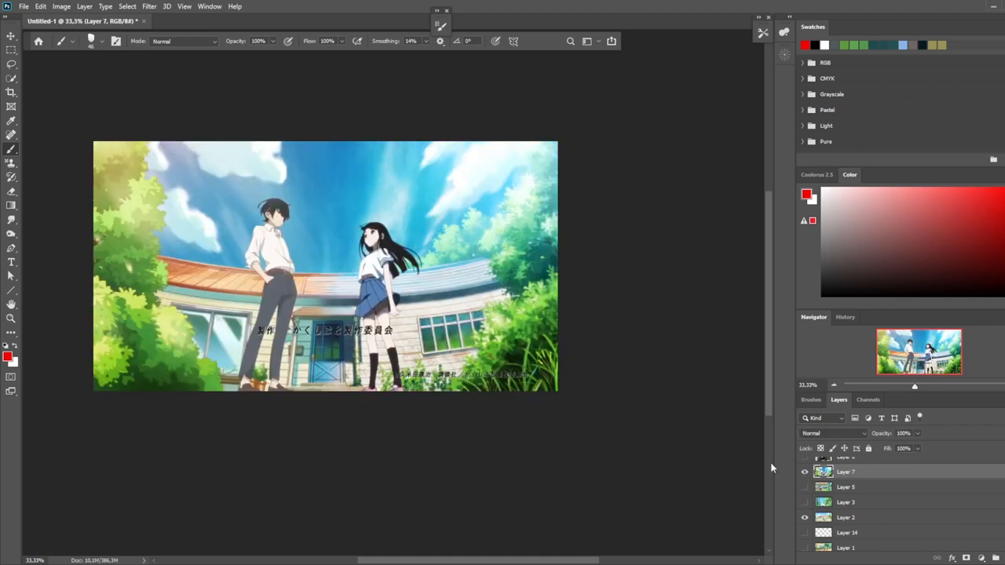